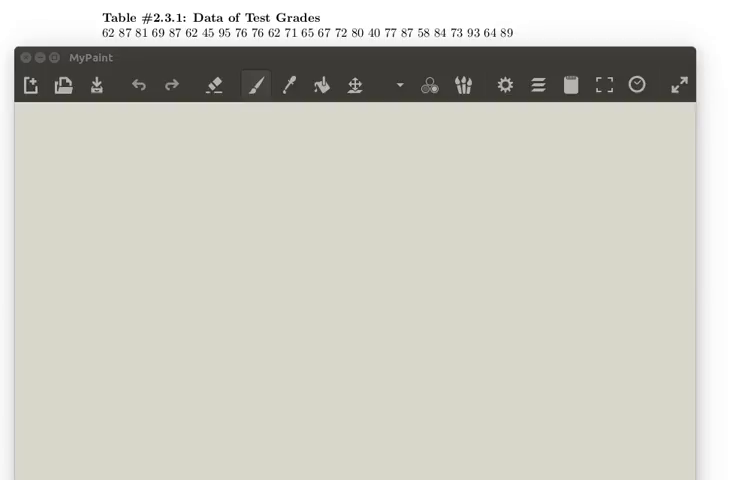
Draw the brown horizontal bar of the T-shaped plot frame on the left of the canvas
{"action": "left_click_drag", "start_coordinate": [46, 159], "coordinate": [209, 160]}
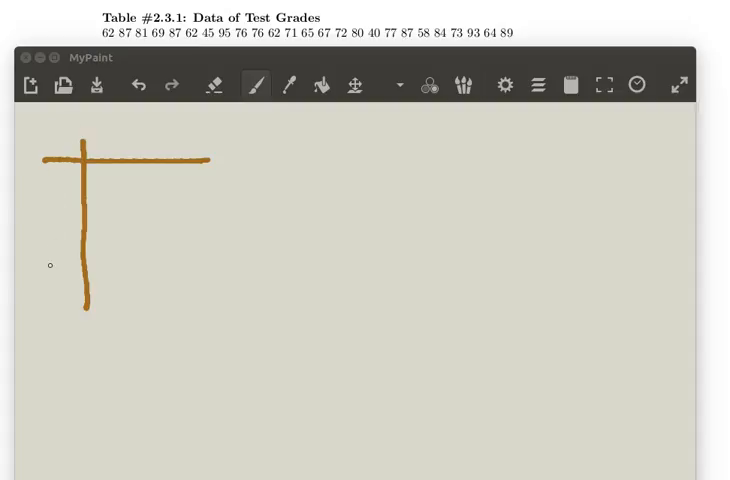
{"action": "mouse_move", "coordinate": [125, 265]}
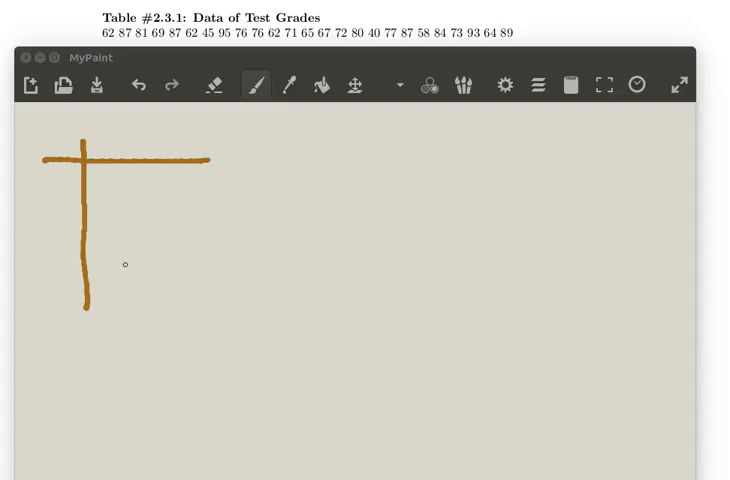
{"action": "mouse_move", "coordinate": [151, 178]}
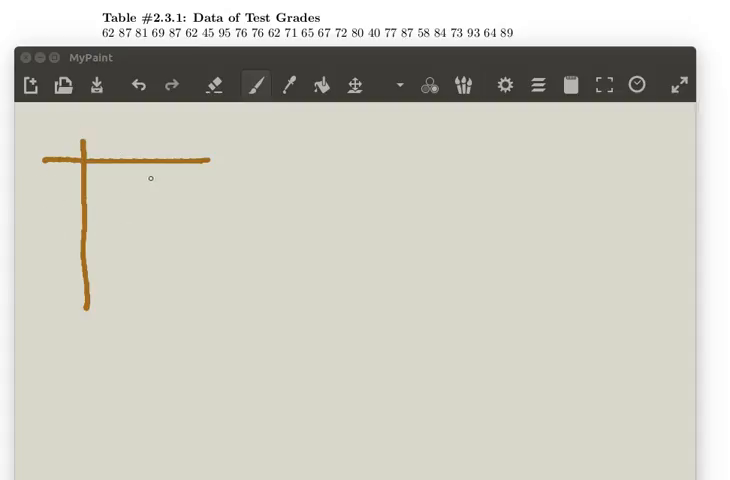
{"action": "mouse_move", "coordinate": [531, 18]}
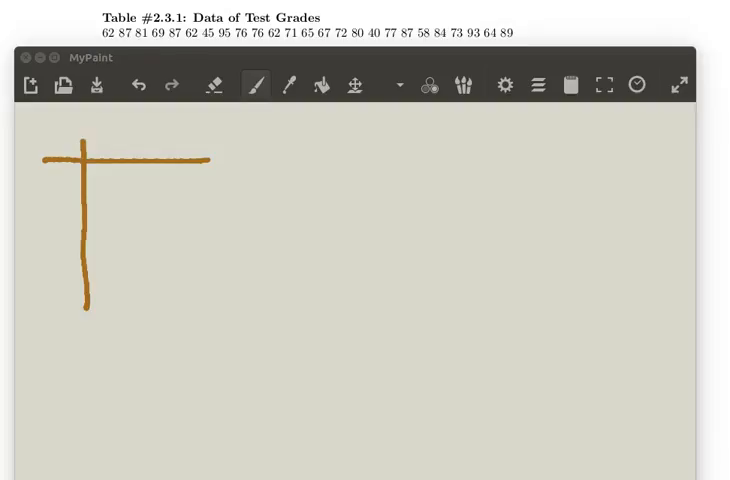
{"action": "mouse_move", "coordinate": [84, 38]}
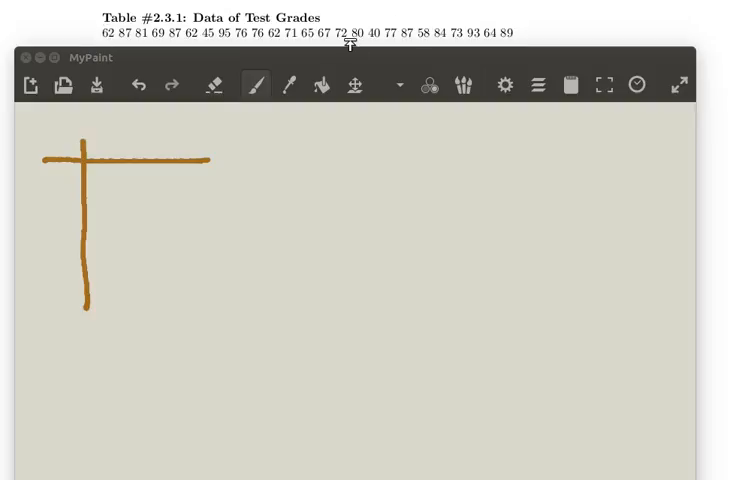
{"action": "mouse_move", "coordinate": [247, 69]}
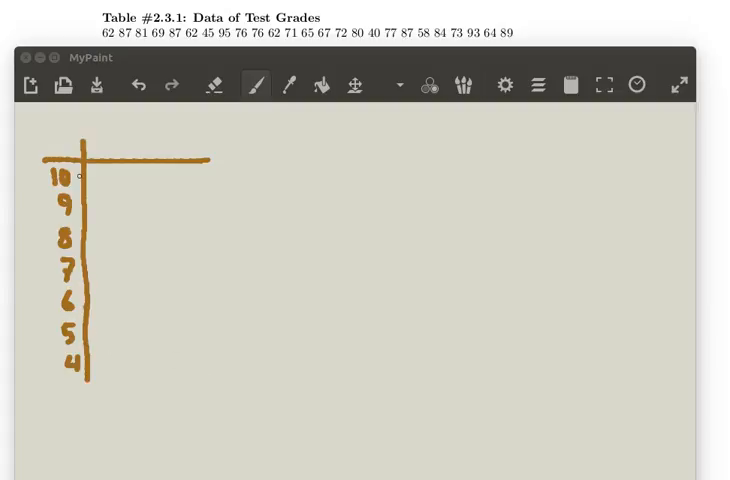
{"action": "mouse_move", "coordinate": [100, 174]}
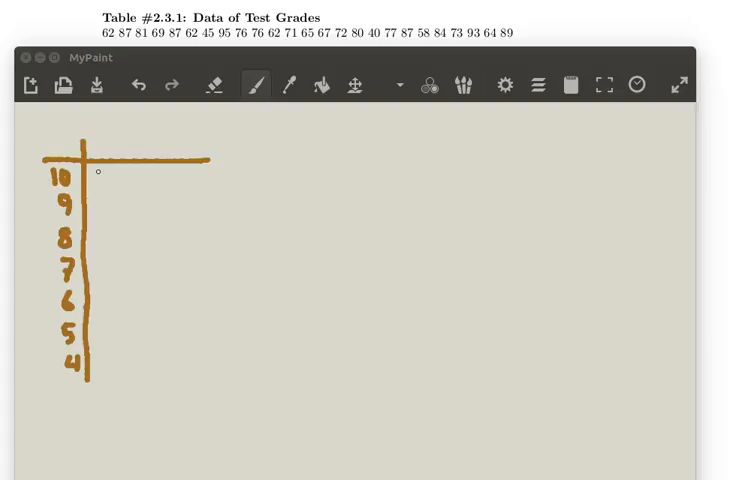
{"action": "mouse_move", "coordinate": [90, 198]}
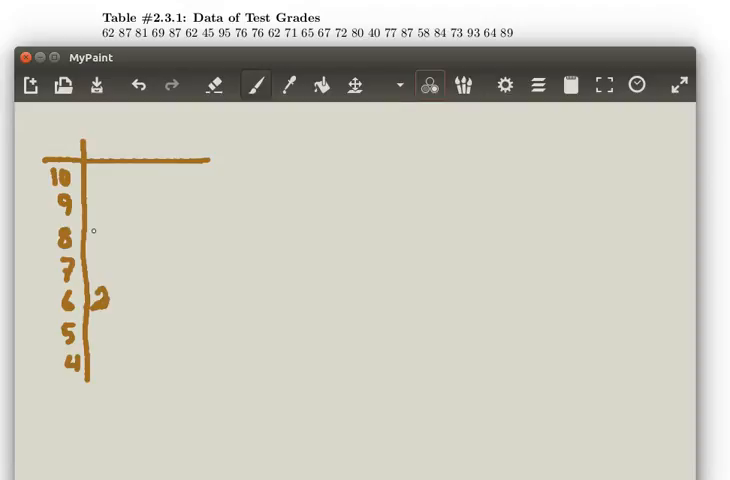
Brush the leaf digit 2 beside stem 6 for the grade 62
{"action": "left_click_drag", "start_coordinate": [92, 235], "coordinate": [98, 248]}
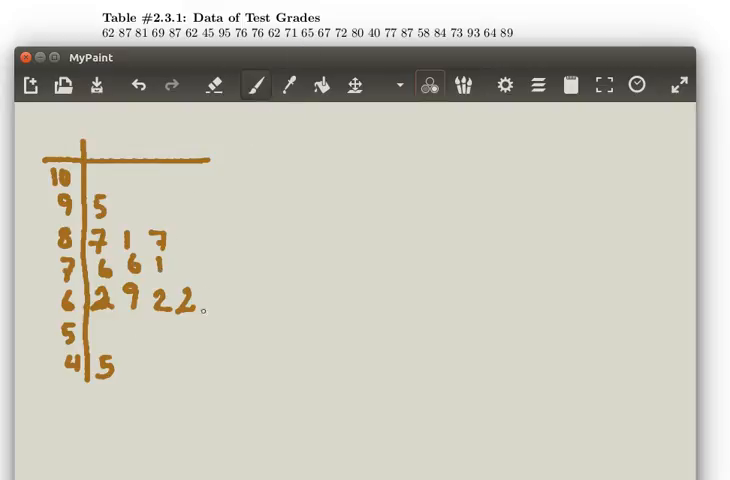
{"action": "mouse_move", "coordinate": [207, 296]}
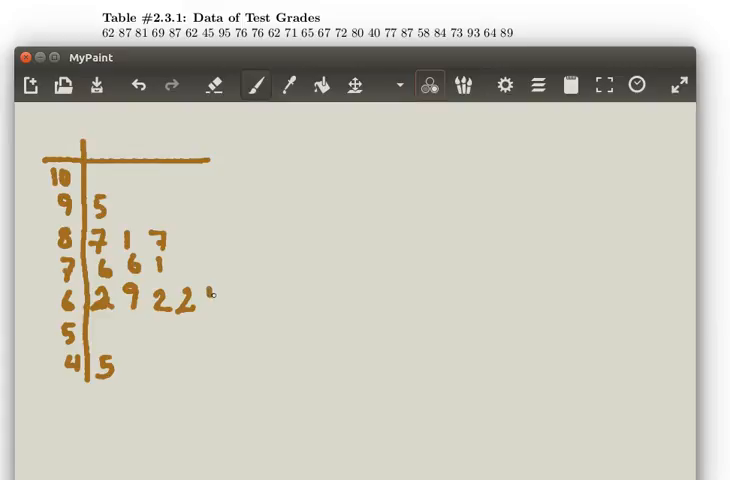
Add the next leaf digit to the stem 6 row of the brown plot
{"action": "left_click_drag", "start_coordinate": [200, 295], "coordinate": [210, 310]}
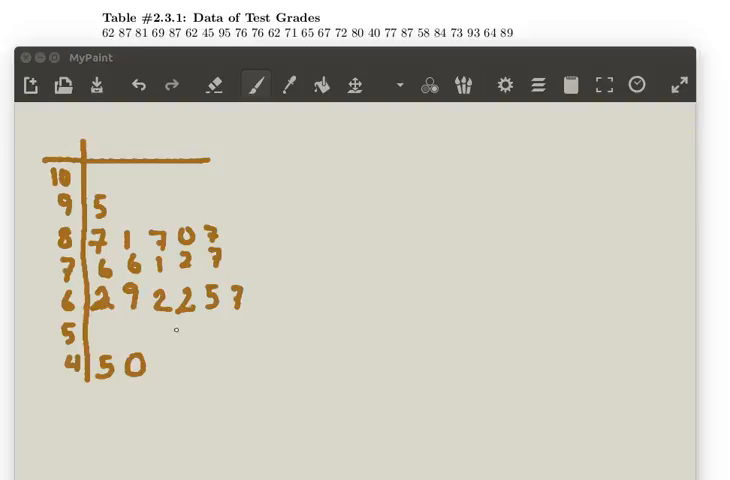
{"action": "mouse_move", "coordinate": [429, 8]}
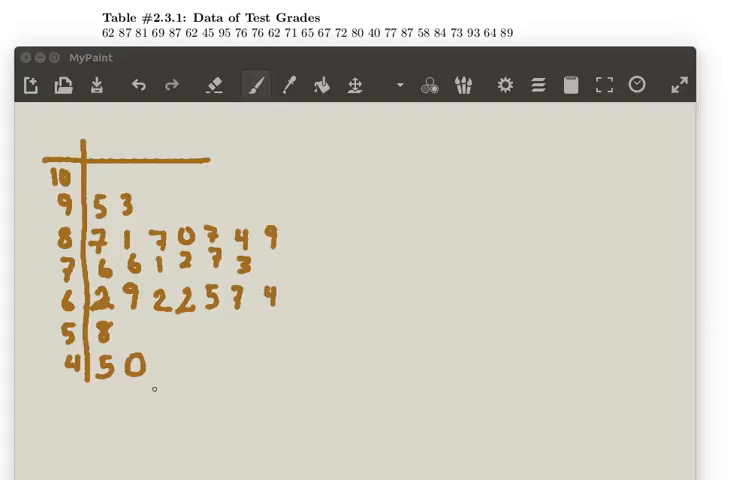
{"action": "mouse_move", "coordinate": [213, 217]}
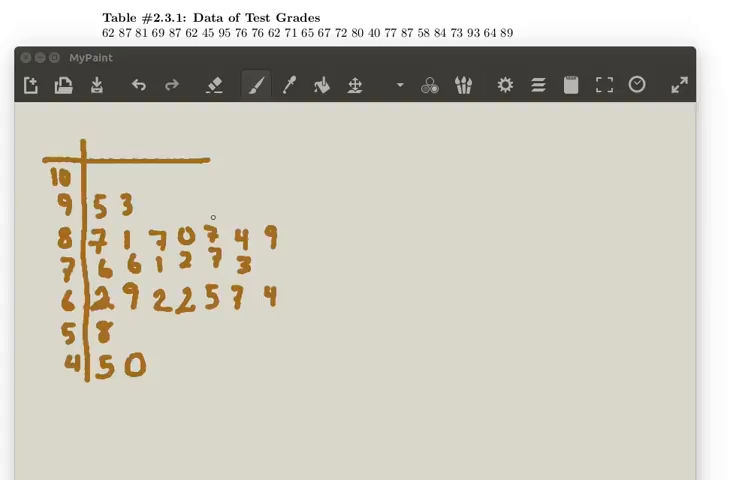
{"action": "mouse_move", "coordinate": [167, 279]}
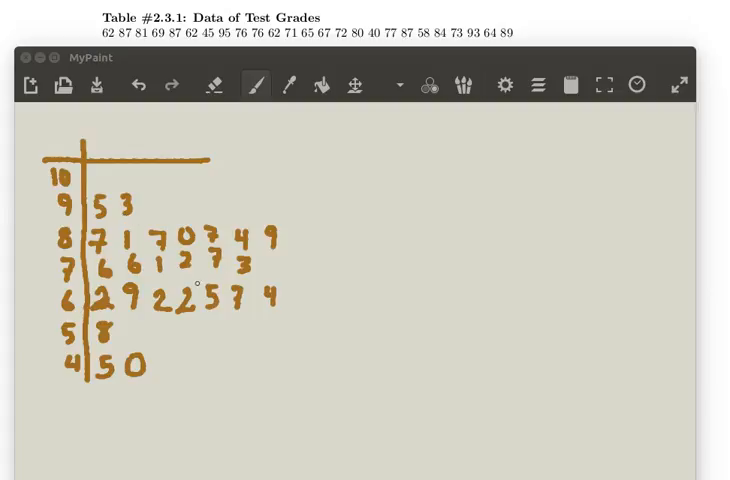
{"action": "mouse_move", "coordinate": [216, 219]}
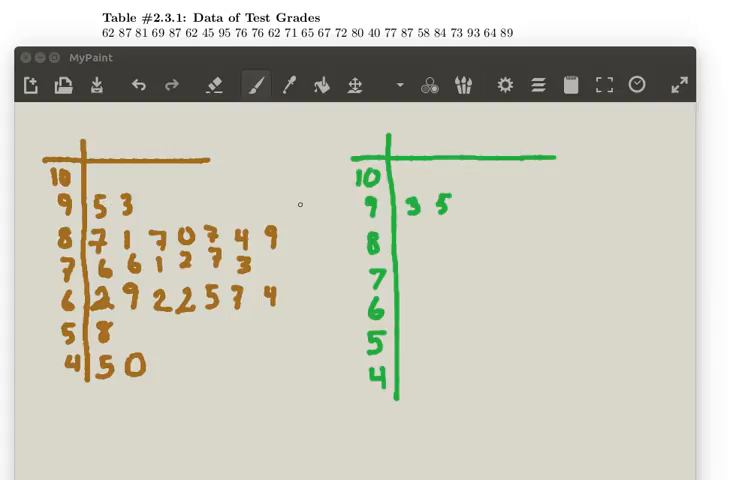
{"action": "mouse_move", "coordinate": [307, 253]}
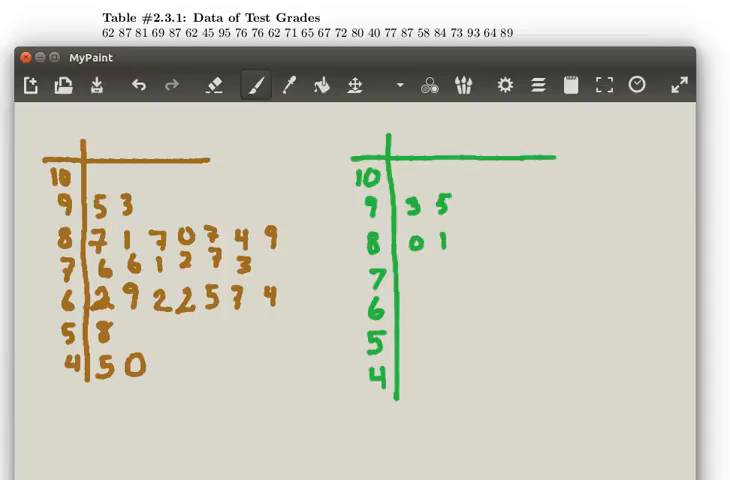
Write the sorted leaves 0 1 4 7 7 7 9 on the green plot's stem 8 row
{"action": "left_click_drag", "start_coordinate": [460, 240], "coordinate": [580, 240]}
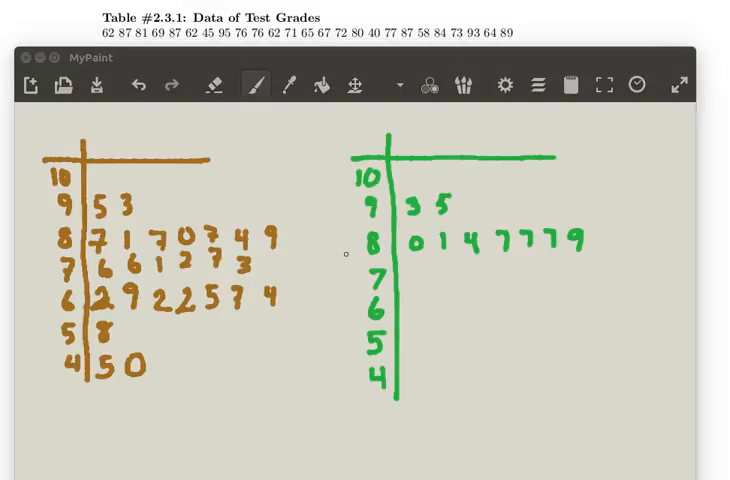
{"action": "mouse_move", "coordinate": [452, 240]}
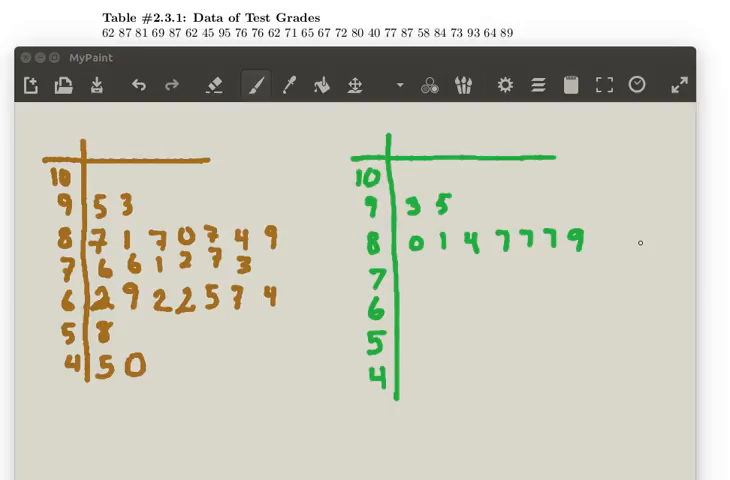
{"action": "mouse_move", "coordinate": [488, 271]}
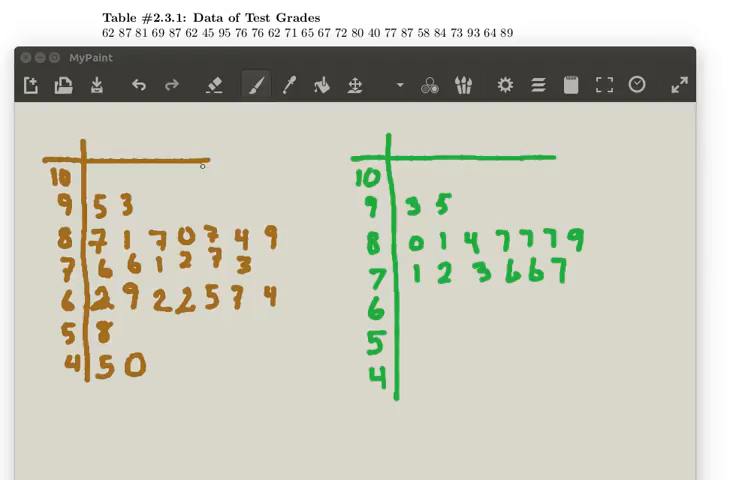
{"action": "mouse_move", "coordinate": [462, 195]}
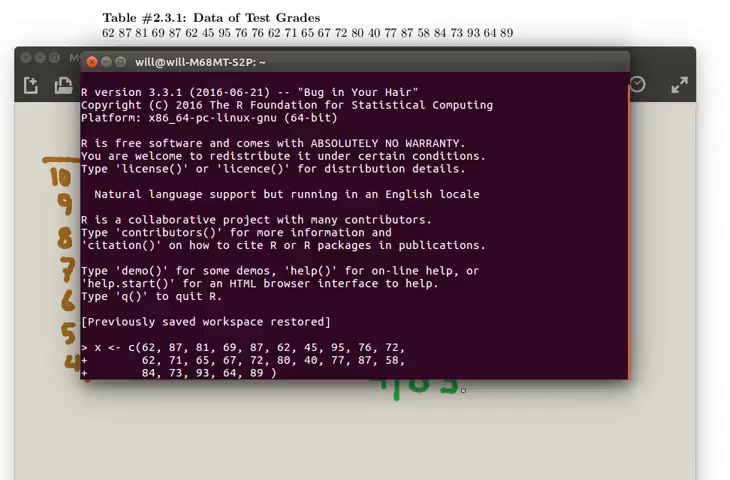
In R, store the grades in x, print x, and run stem(x)
{"action": "key", "text": "Return"}
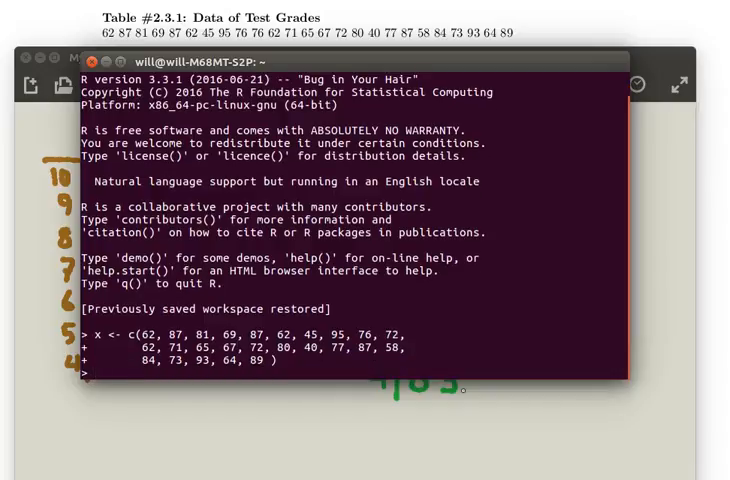
{"action": "type", "text": "x"}
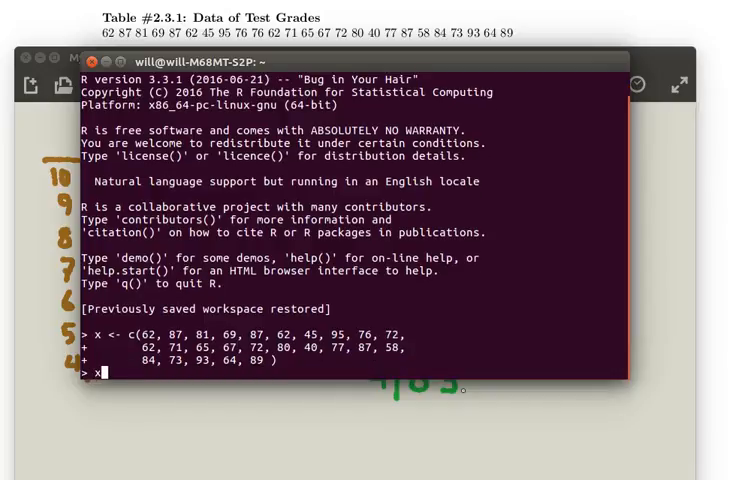
{"action": "key", "text": "Return"}
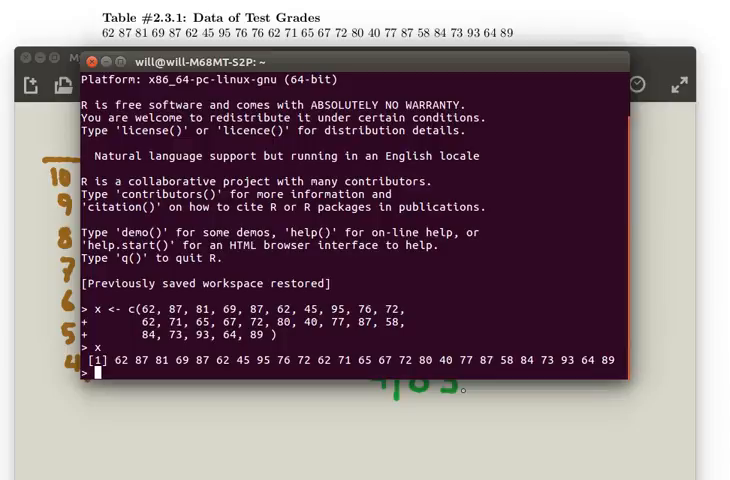
{"action": "type", "text": "stem"}
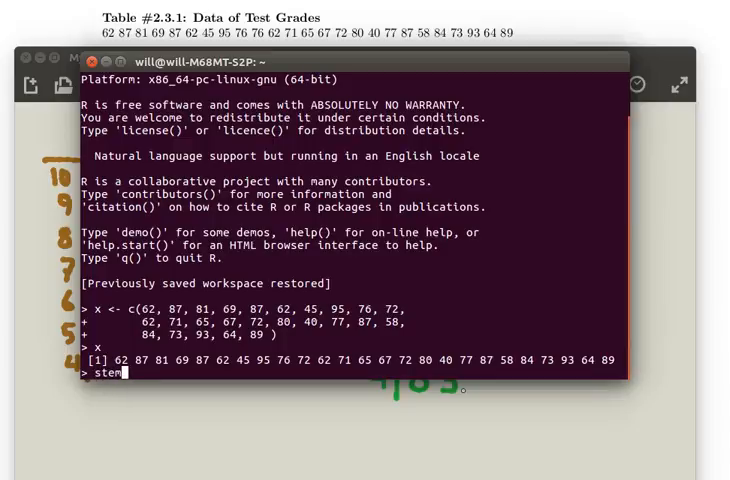
{"action": "key", "text": "Return"}
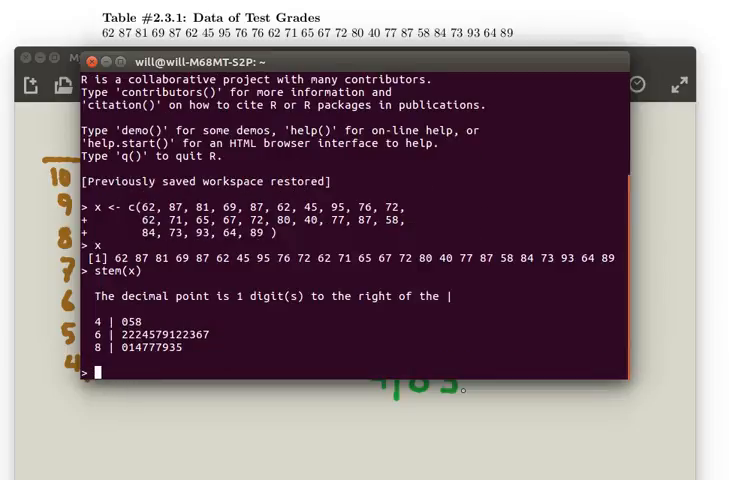